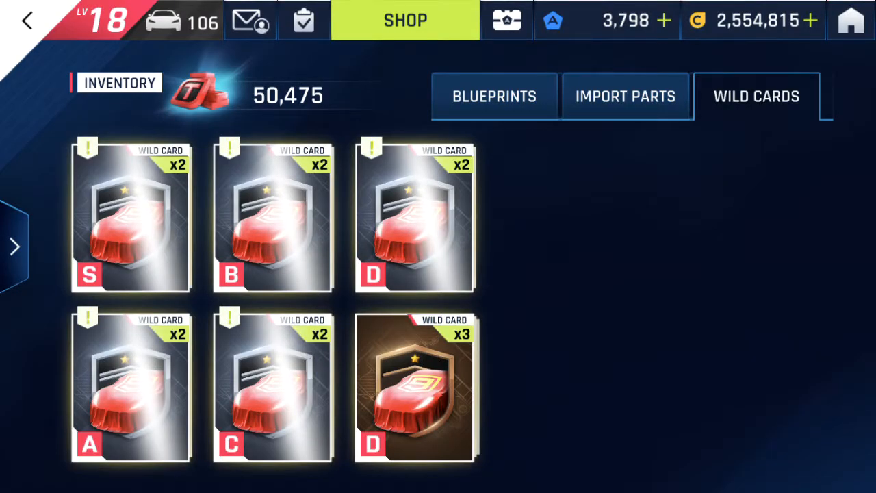
# Select the class C wild card to line up two C-class cards for Saleen S1 blueprints.
pyautogui.click(273, 389)
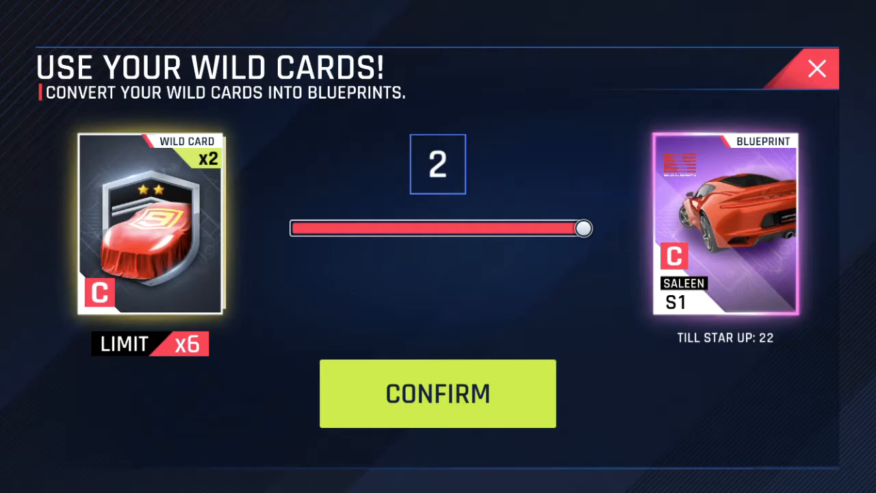
# Review the conversion screen, reach the A9 Bank and dismiss its capacity announcement.
pyautogui.scroll(-3)
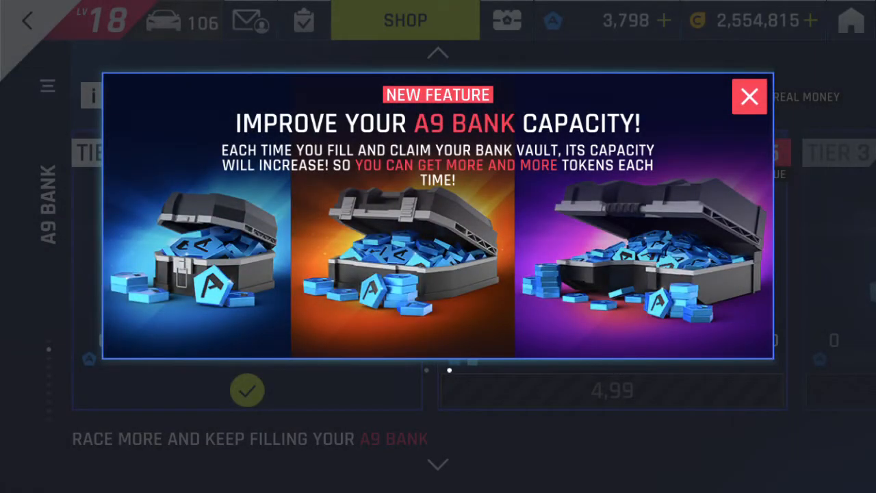
pyautogui.click(750, 96)
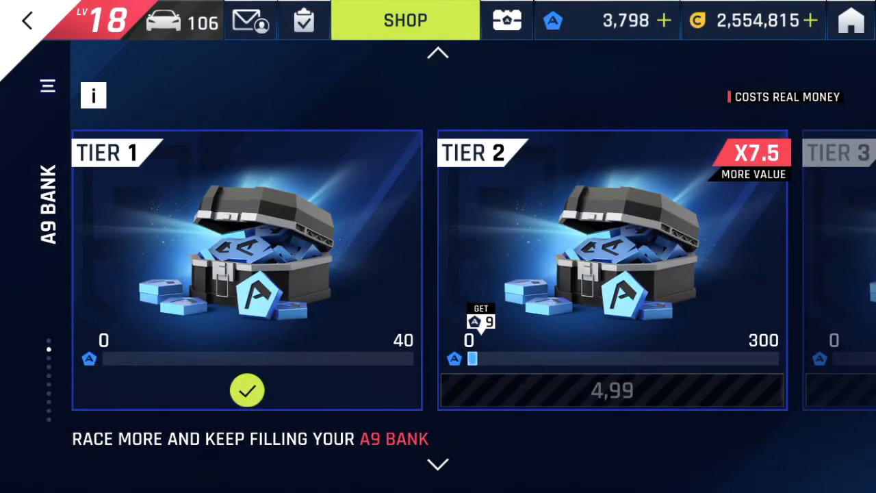